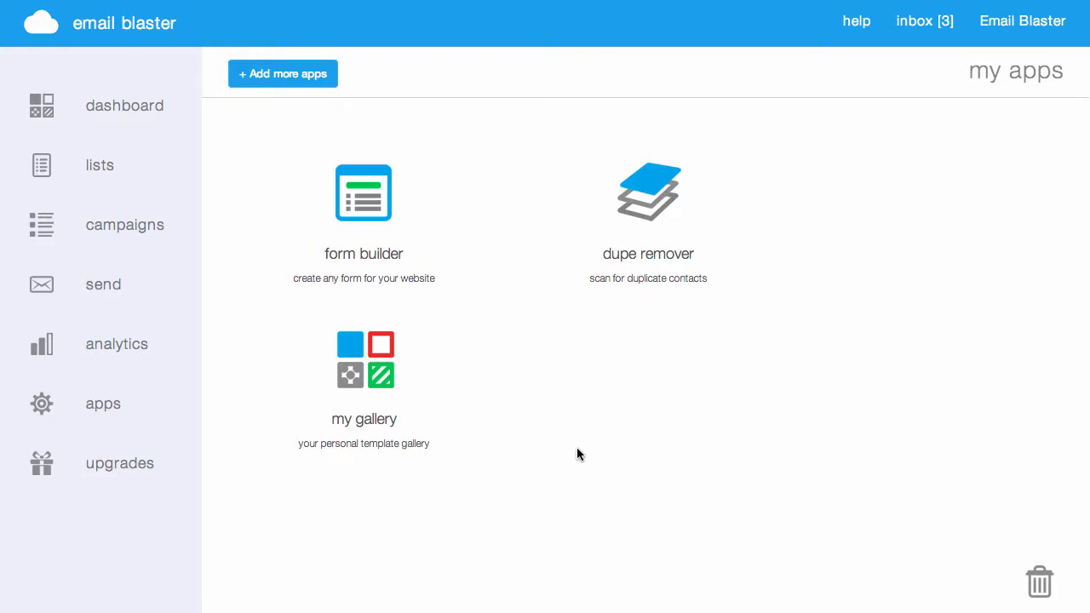
pyautogui.moveTo(285, 85)
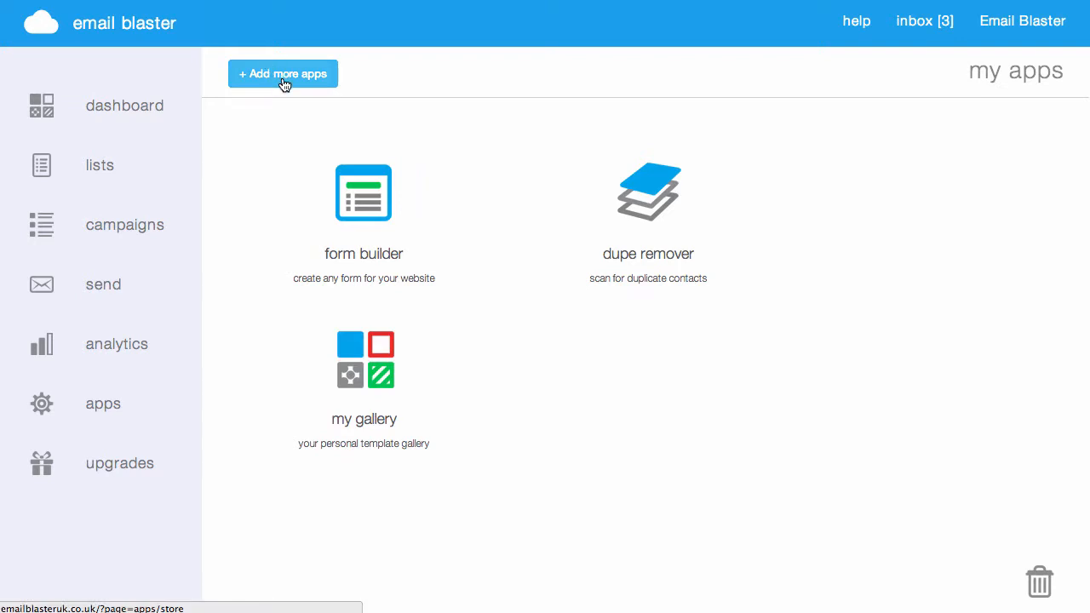
# Install the Spam Score app from the Add more apps store
pyautogui.click(283, 73)
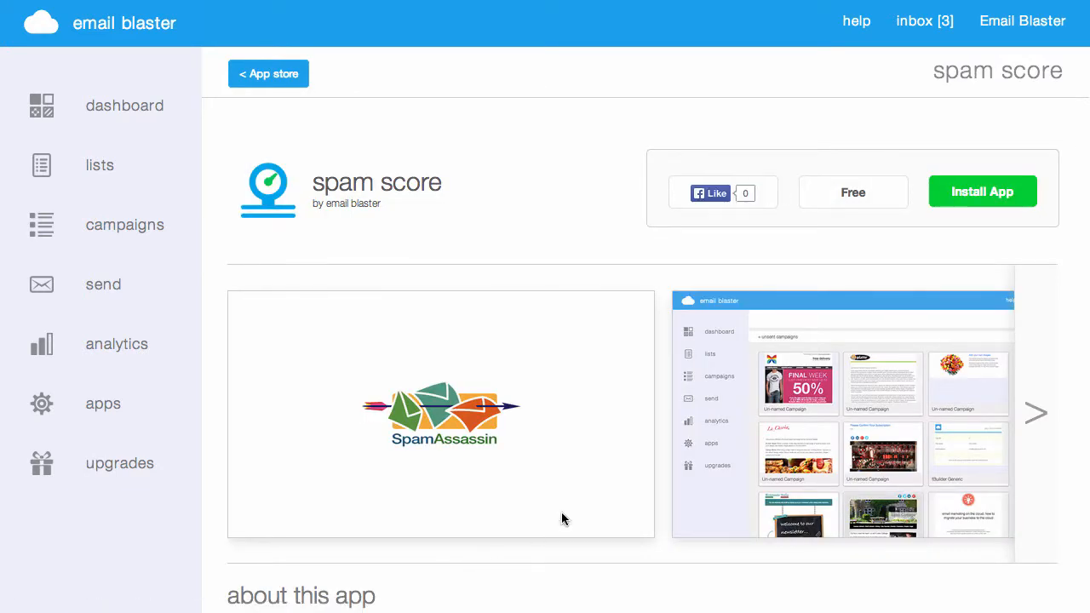
pyautogui.moveTo(974, 205)
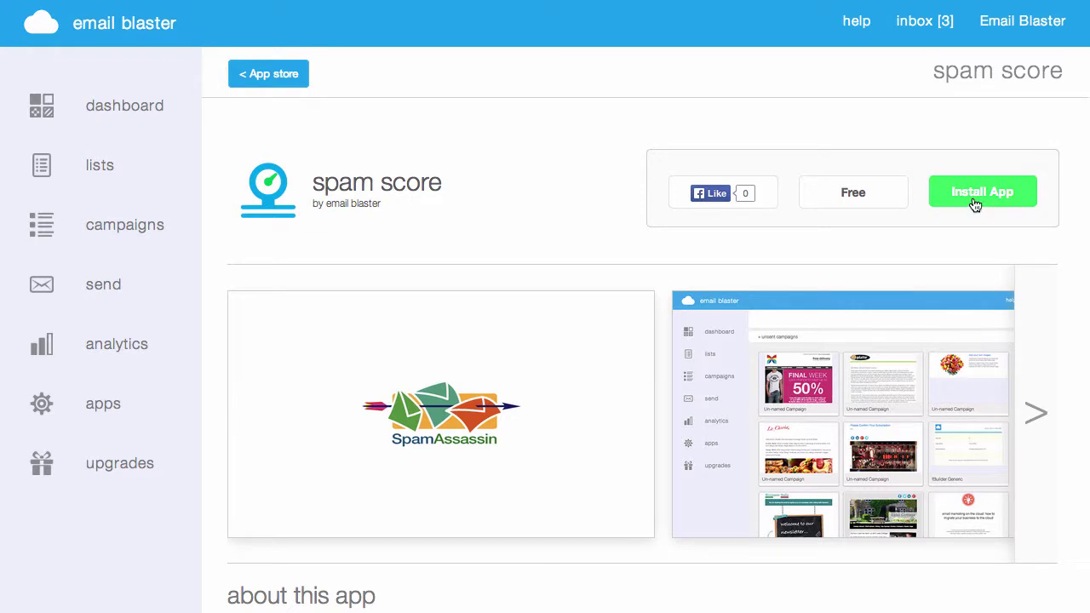
pyautogui.click(981, 190)
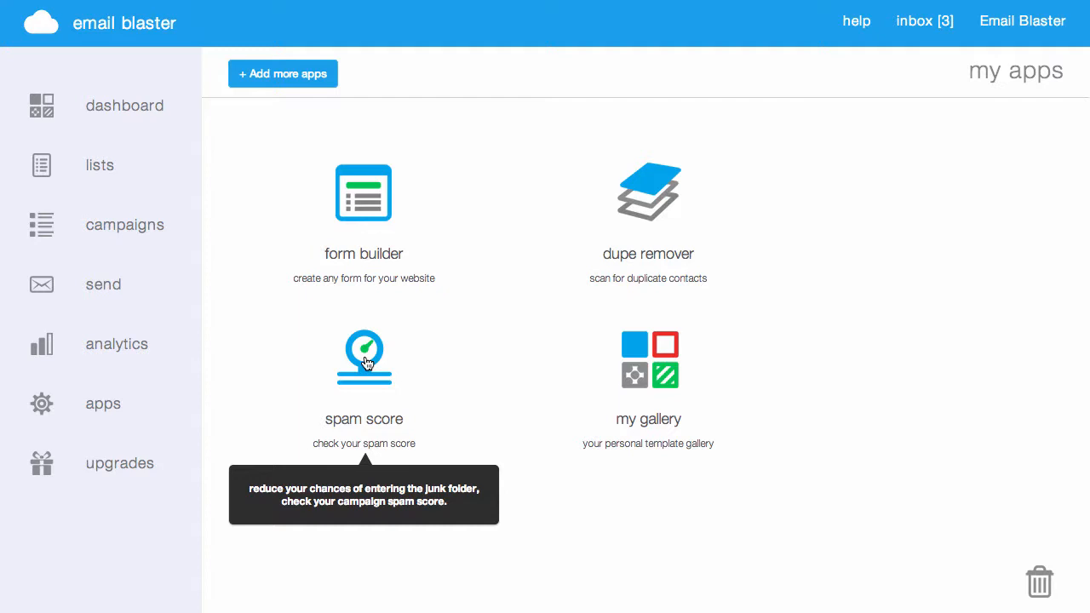
# Launch Spam Score and review the unsent and sent campaigns available to scan
pyautogui.click(365, 358)
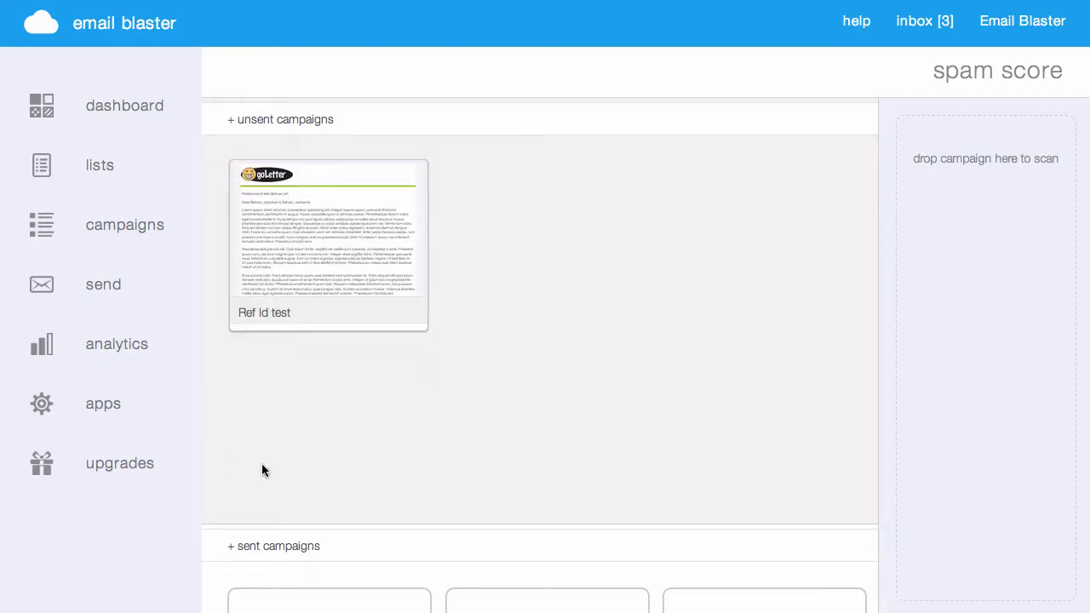
pyautogui.scroll(-3)
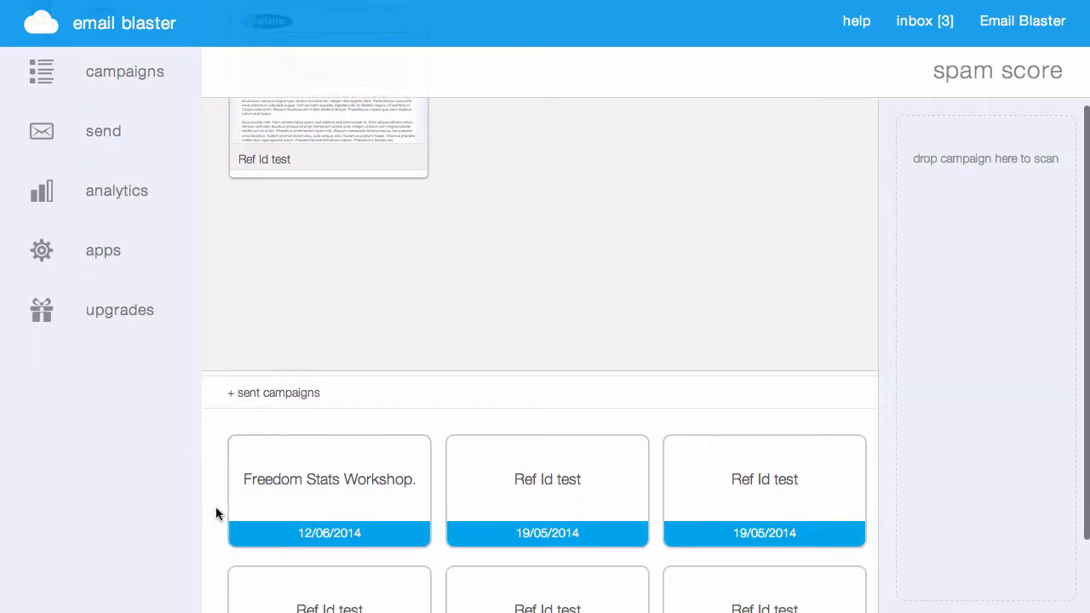
pyautogui.scroll(-3)
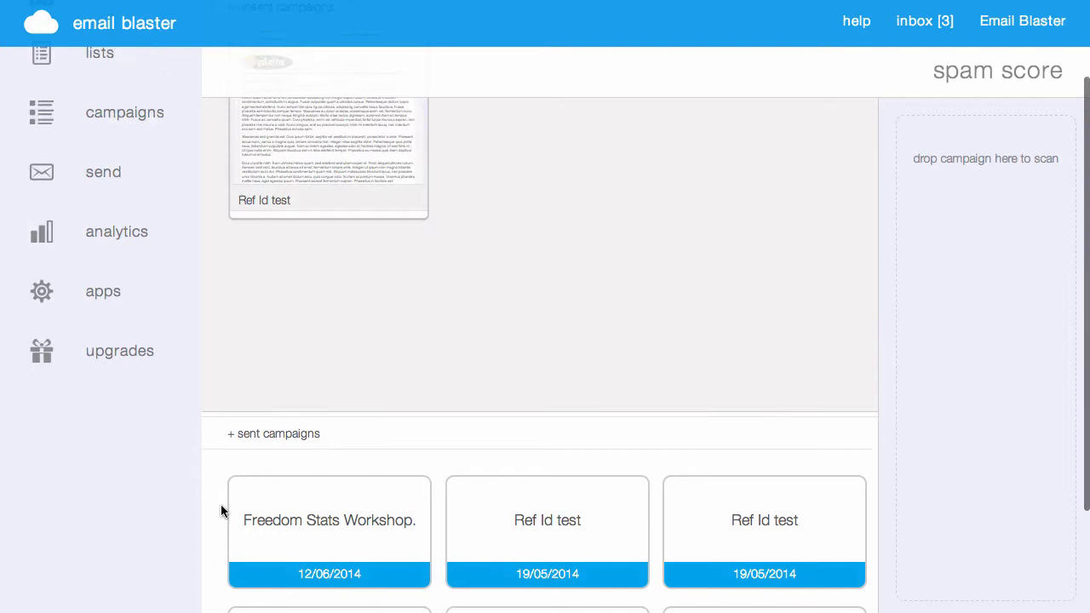
pyautogui.scroll(3)
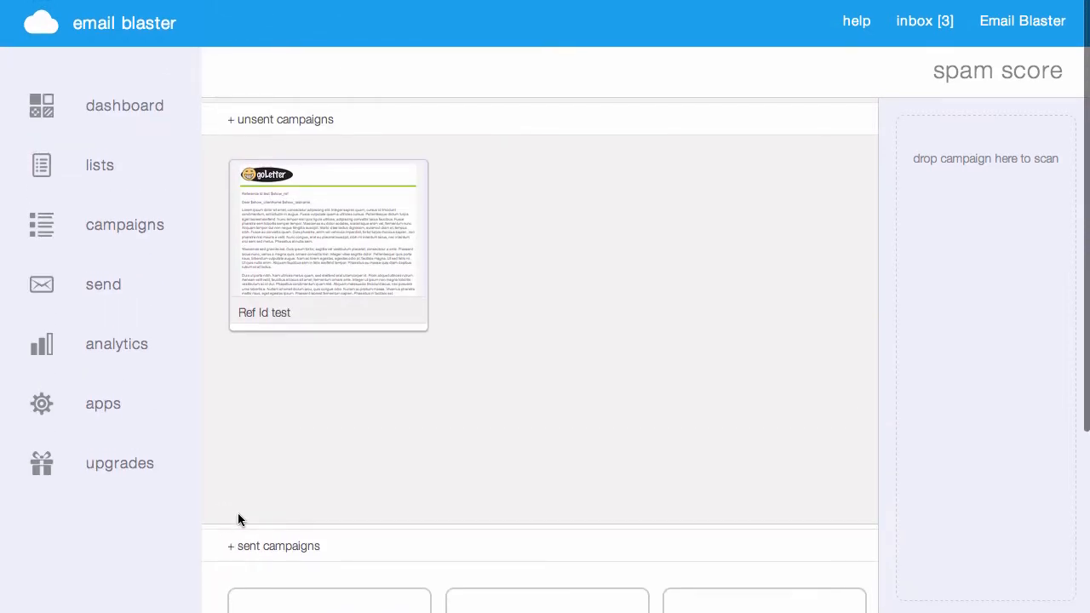
pyautogui.moveTo(251, 510)
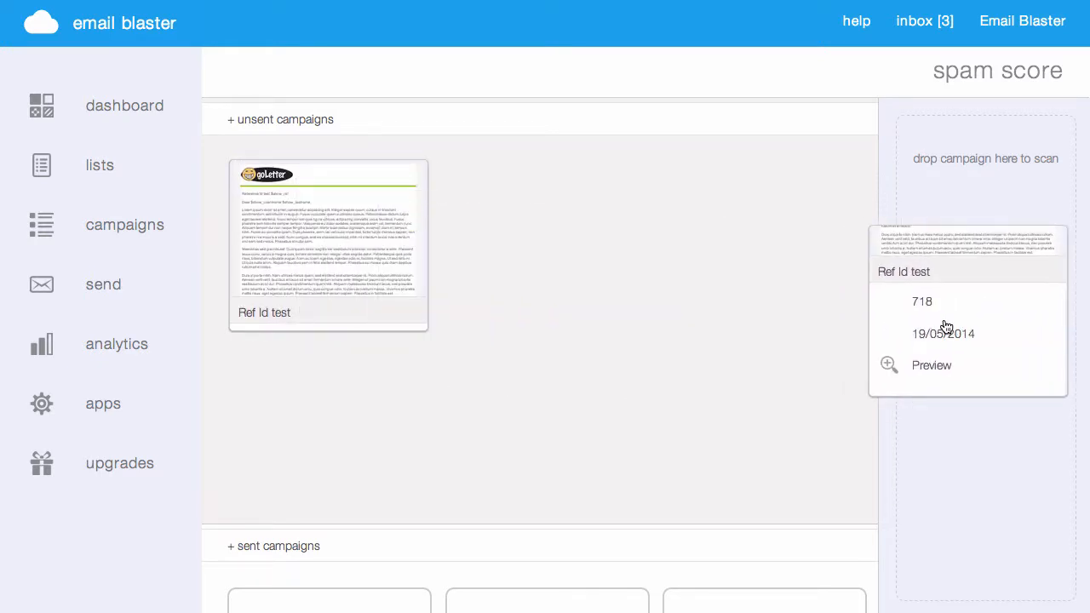
pyautogui.click(930, 365)
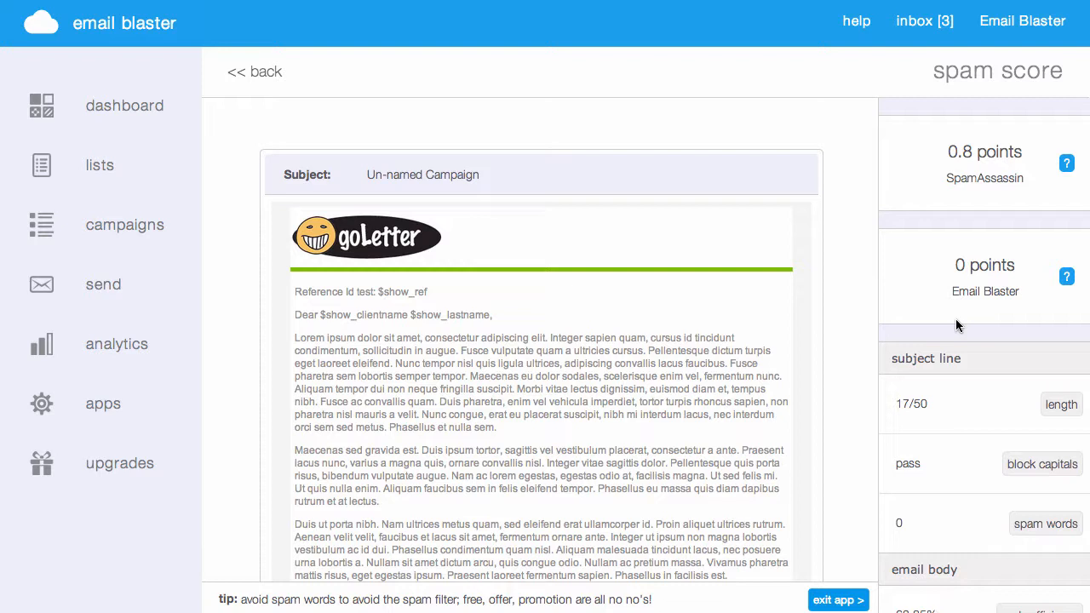
pyautogui.moveTo(937, 197)
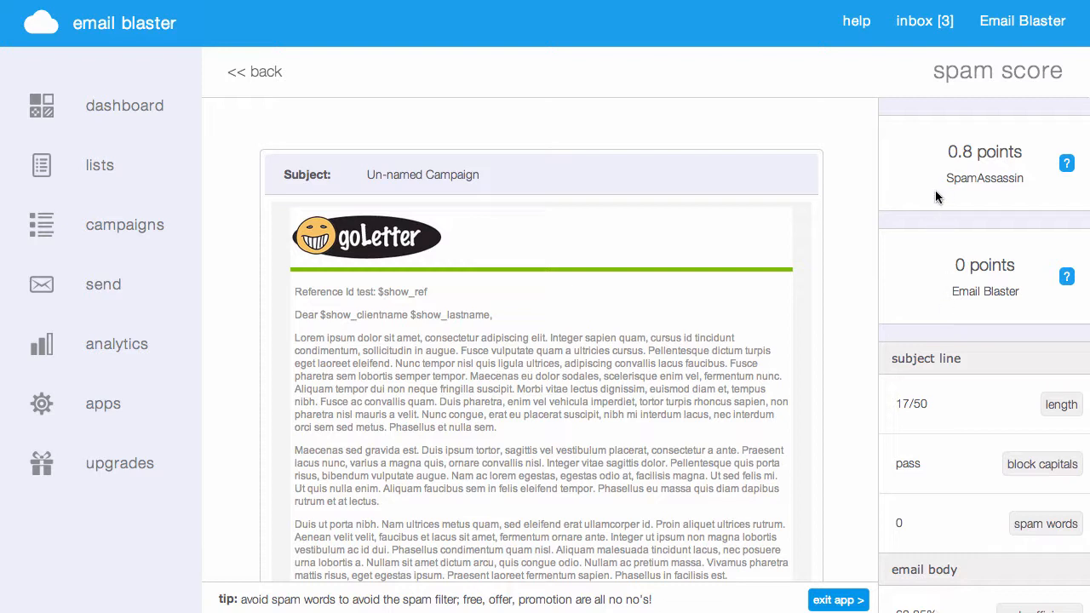
pyautogui.click(1066, 163)
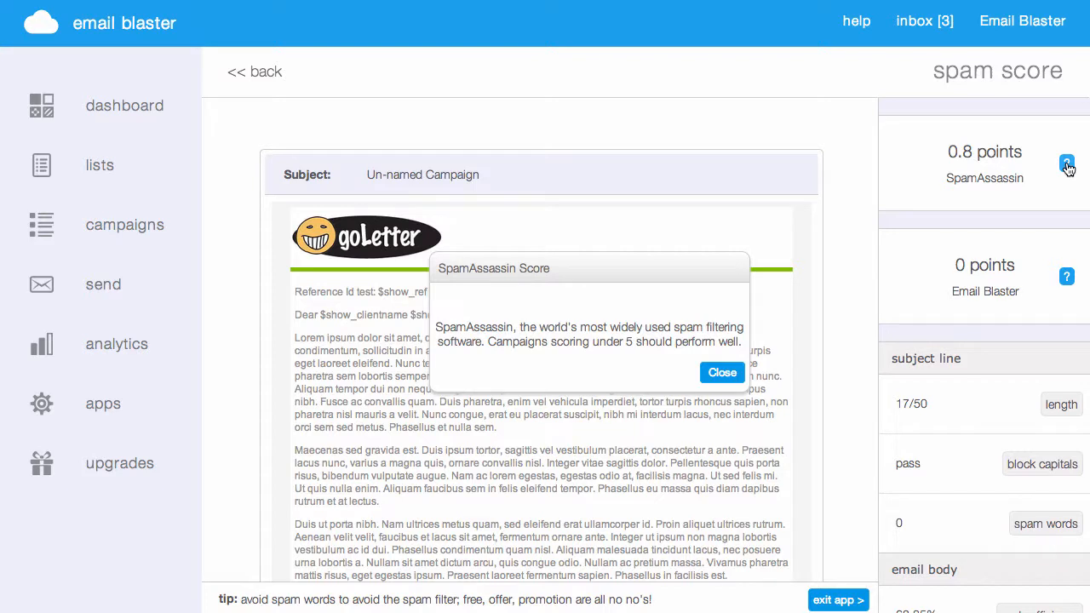
pyautogui.moveTo(615, 358)
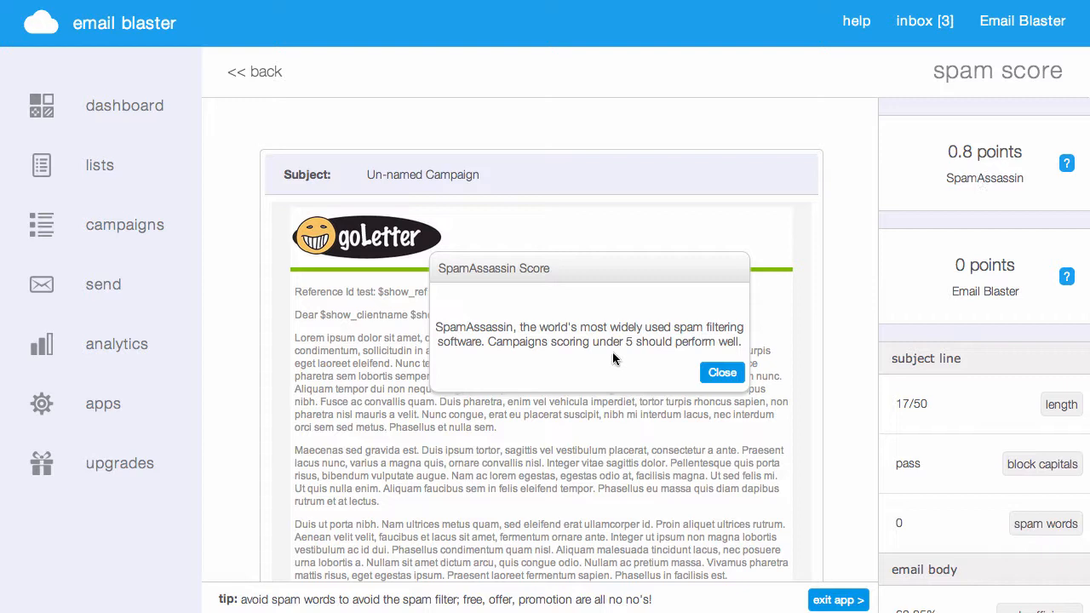
pyautogui.moveTo(628, 349)
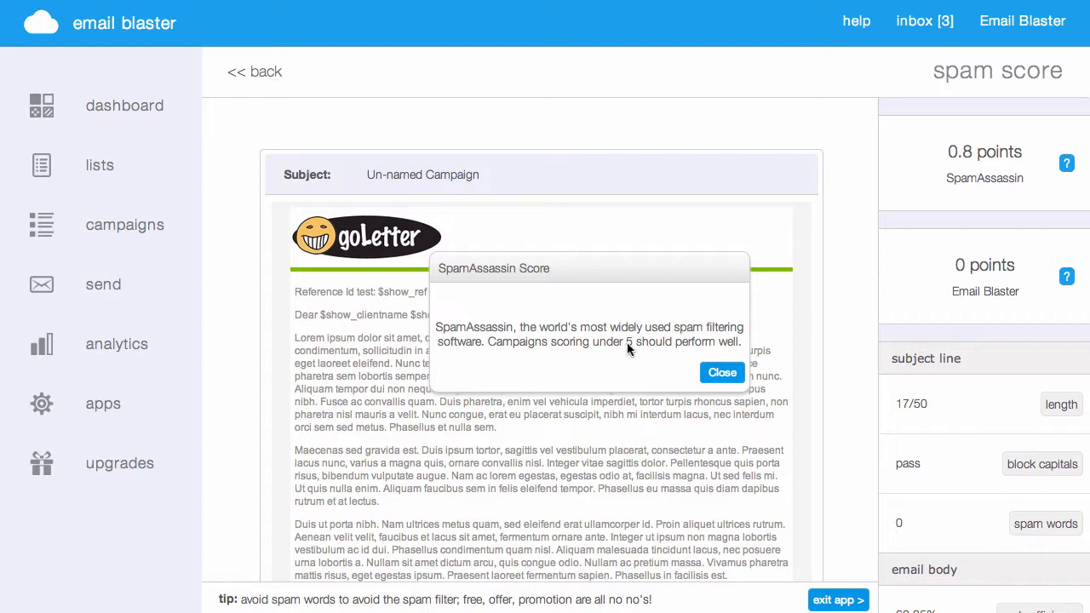
pyautogui.click(722, 371)
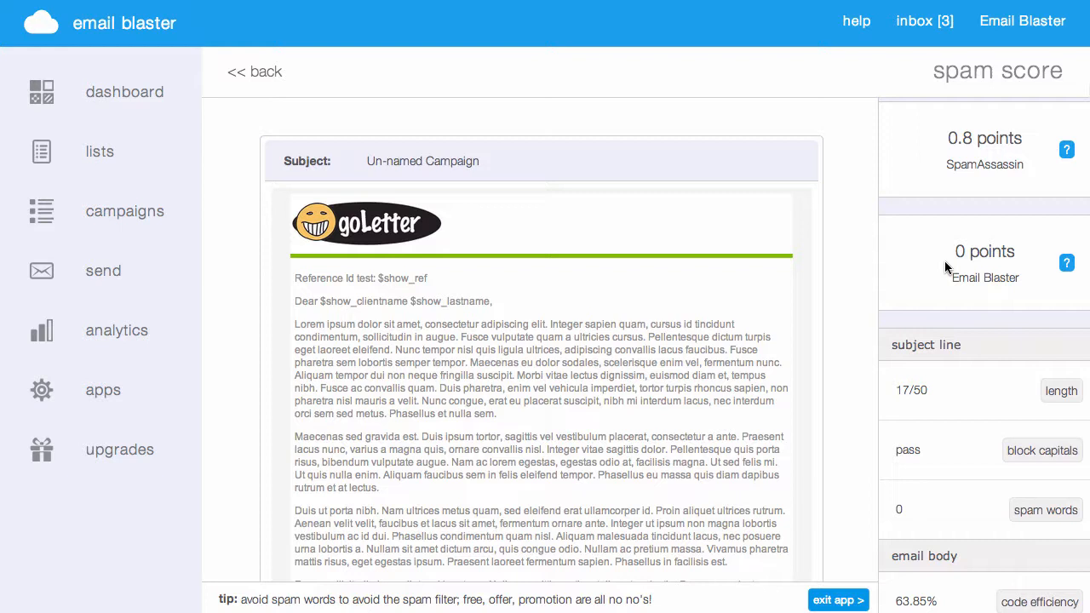
pyautogui.click(1067, 262)
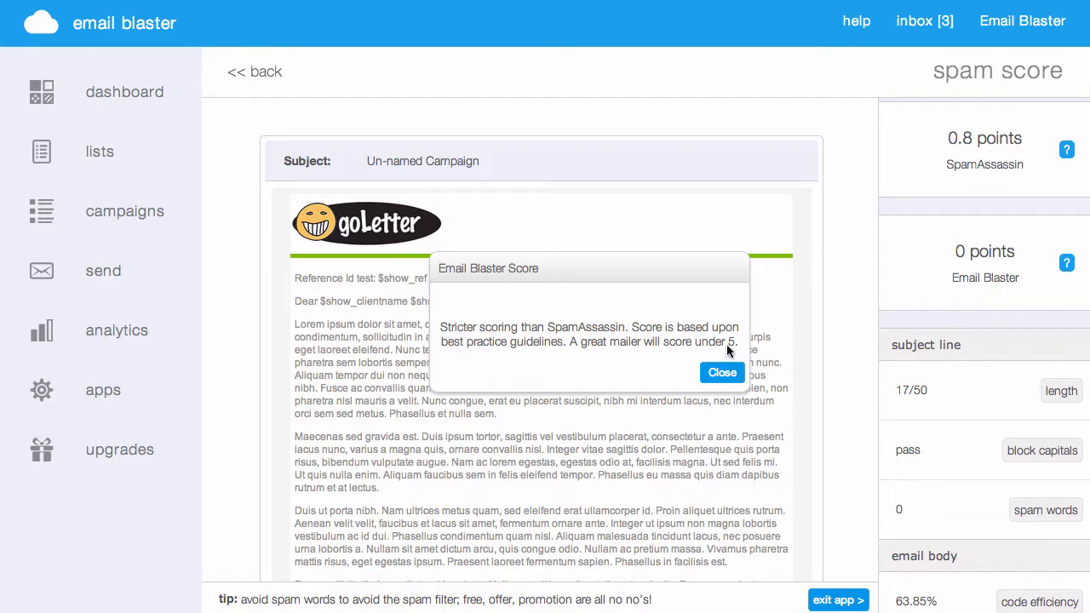
pyautogui.click(722, 372)
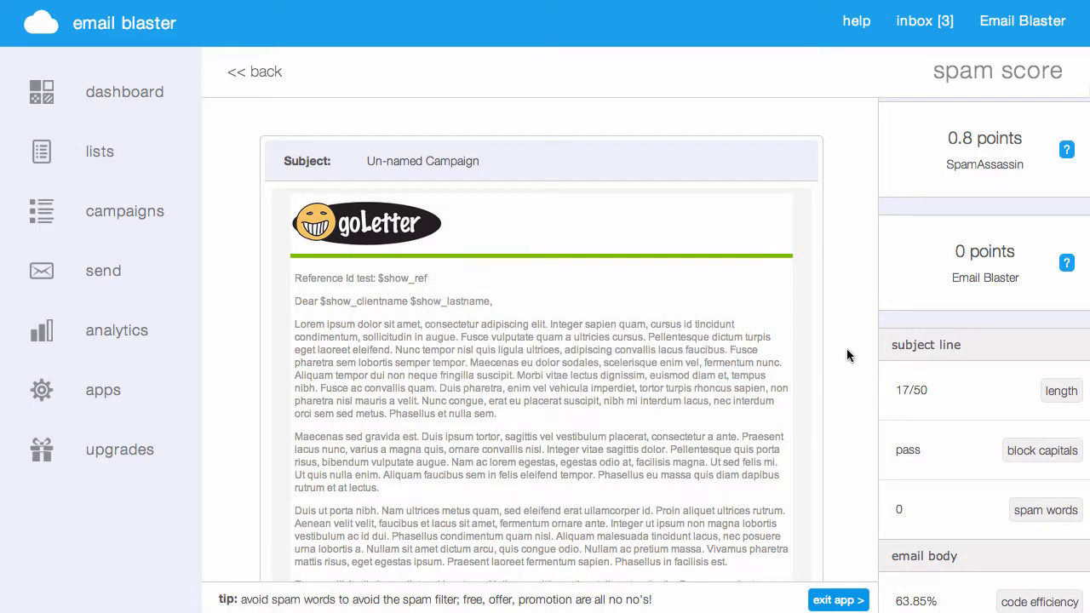
pyautogui.scroll(-3)
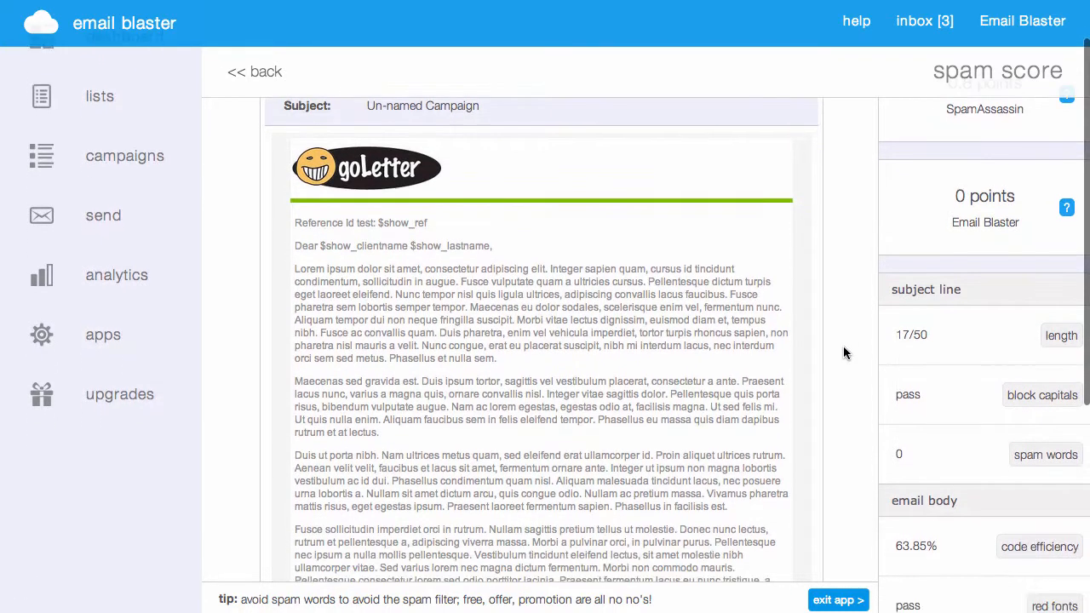
pyautogui.scroll(-3)
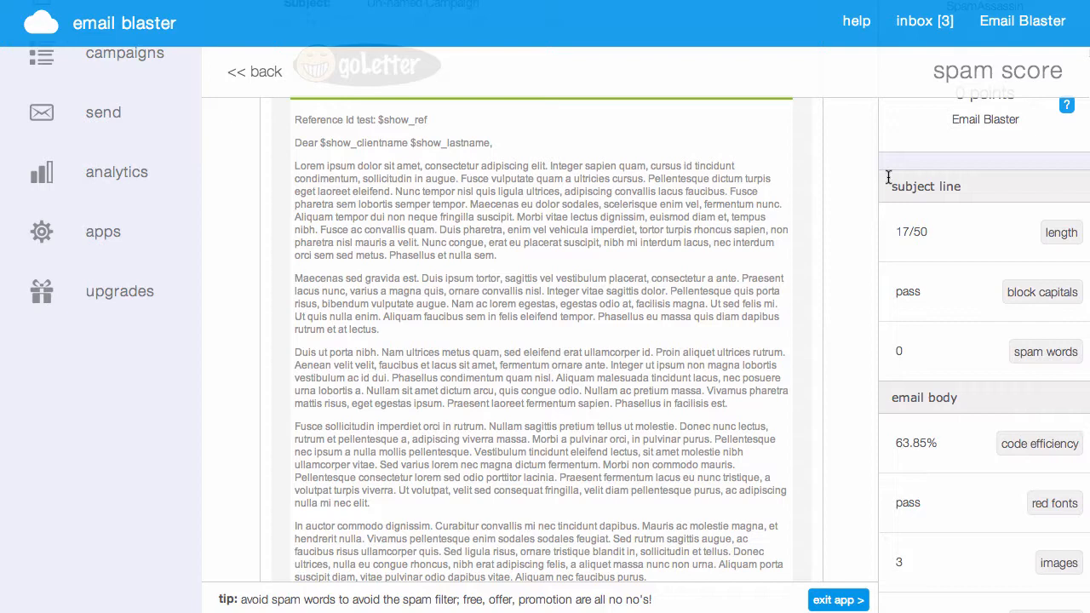
pyautogui.moveTo(856, 238)
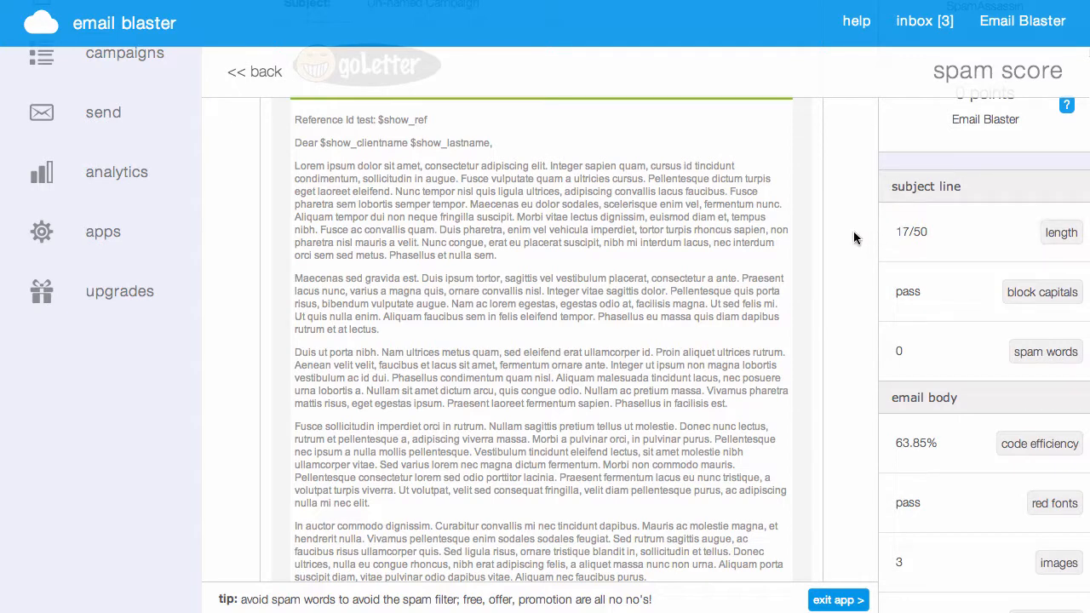
pyautogui.moveTo(906, 245)
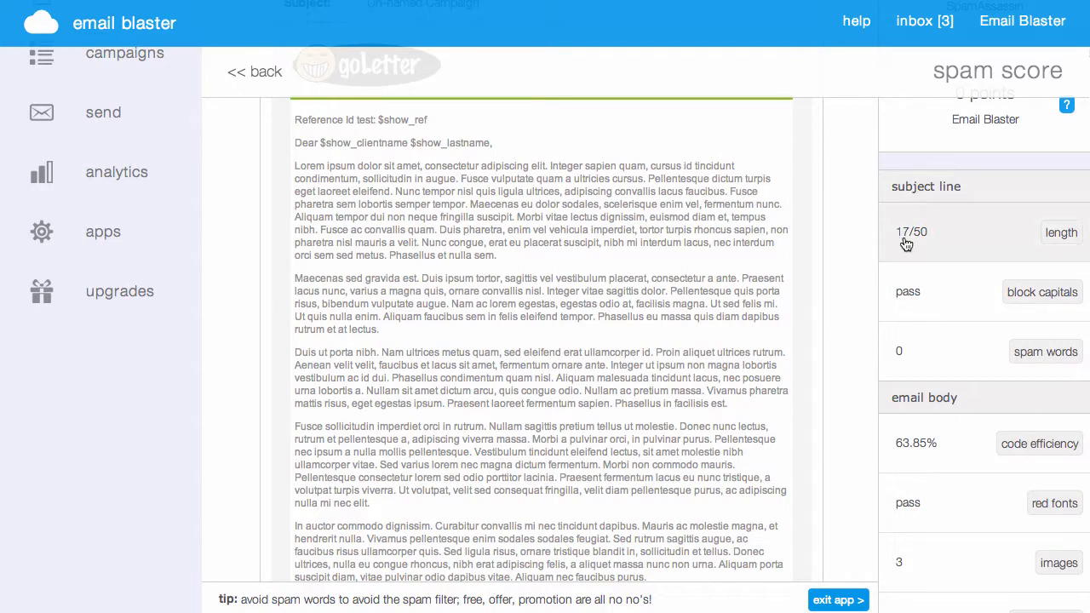
pyautogui.moveTo(918, 242)
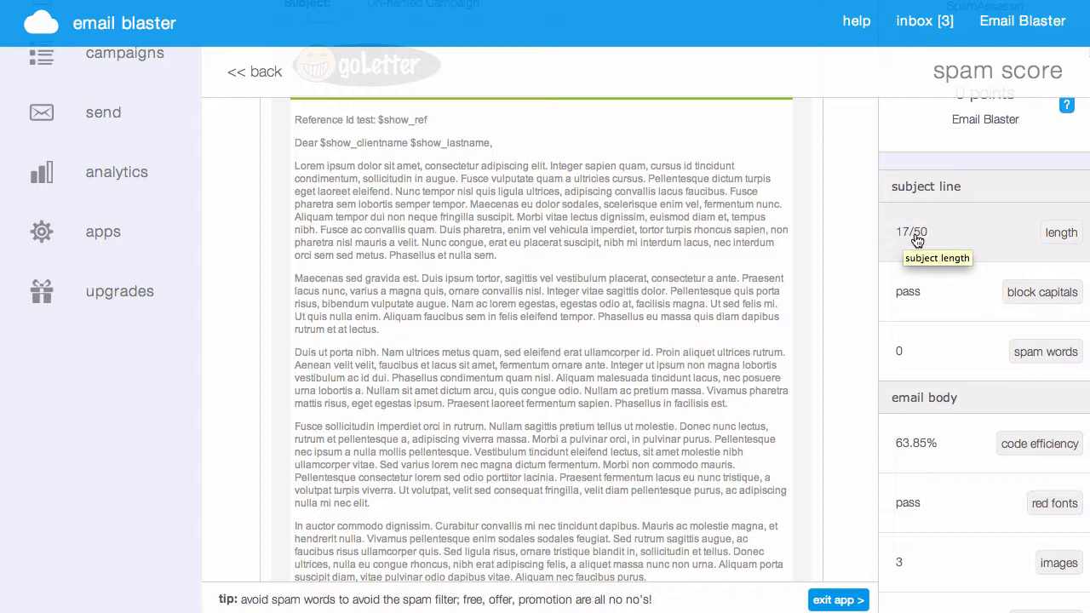
pyautogui.moveTo(928, 240)
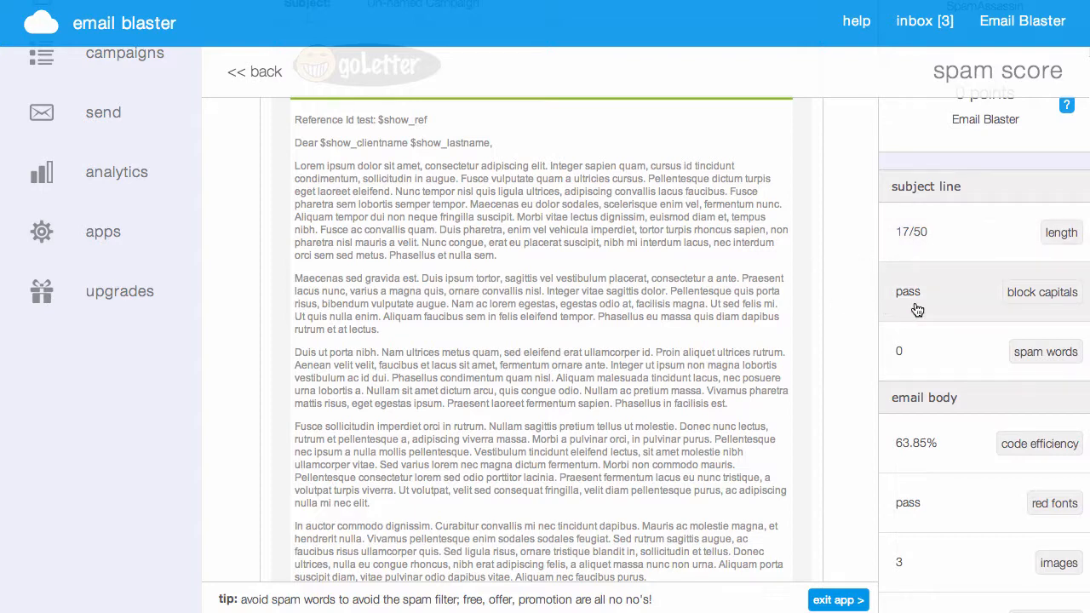
pyautogui.moveTo(920, 310)
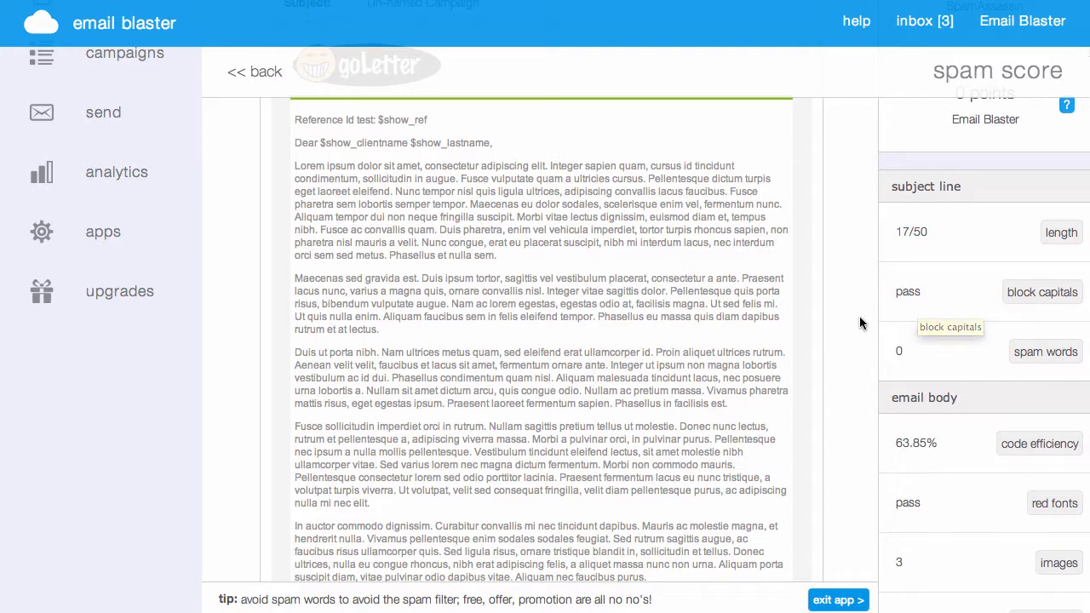
pyautogui.moveTo(939, 363)
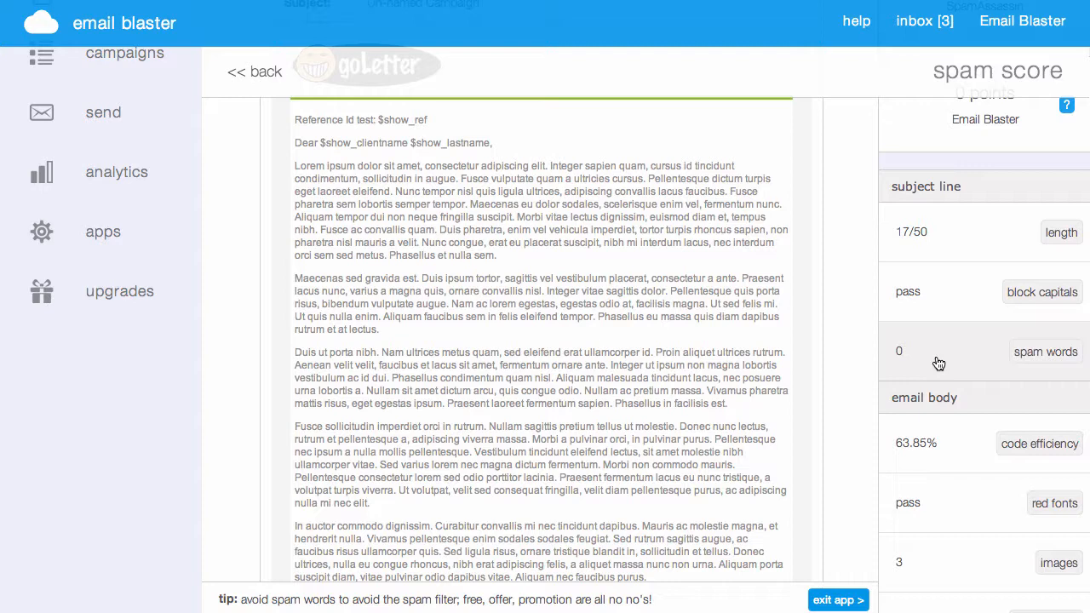
pyautogui.moveTo(939, 364)
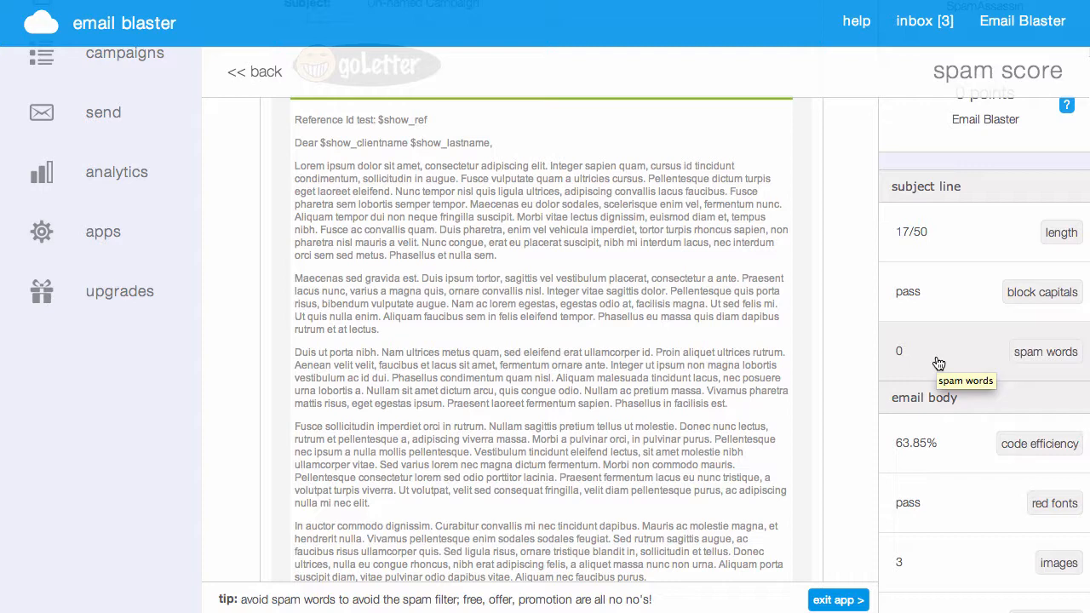
pyautogui.moveTo(915, 241)
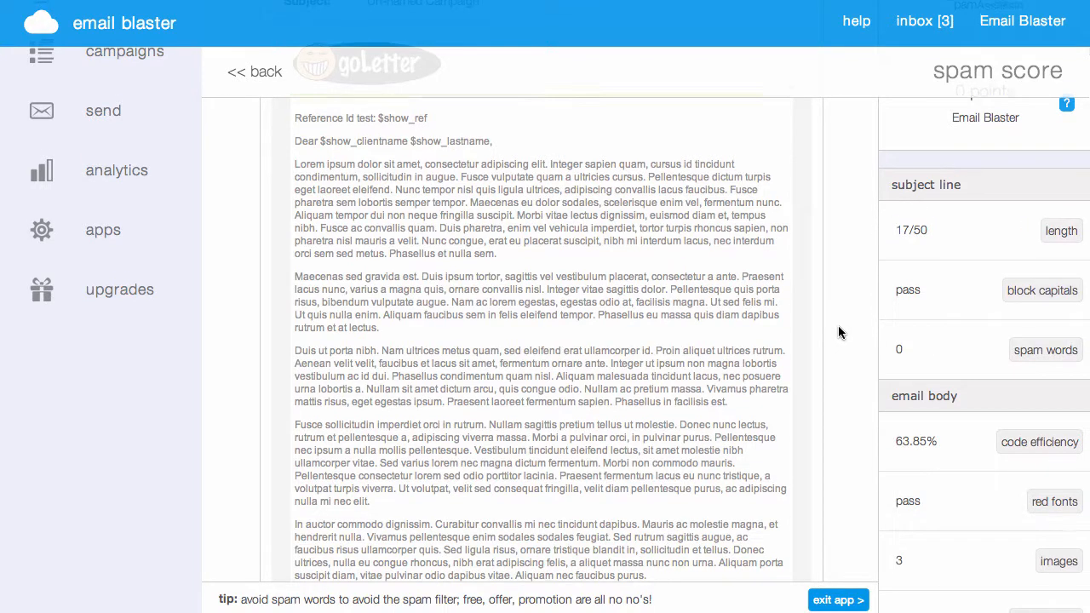
pyautogui.scroll(-3)
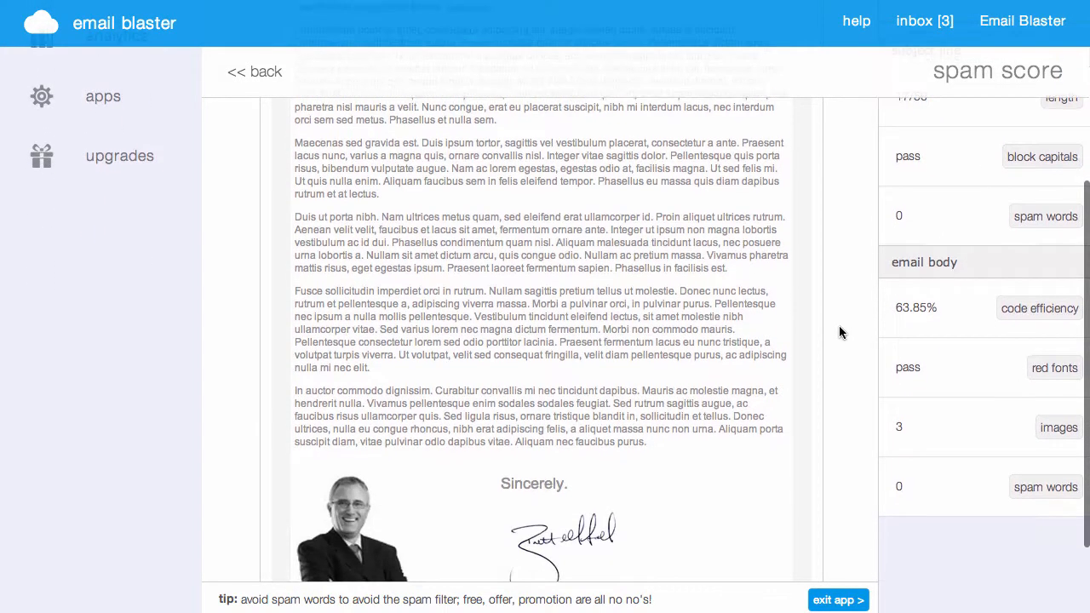
pyautogui.scroll(-3)
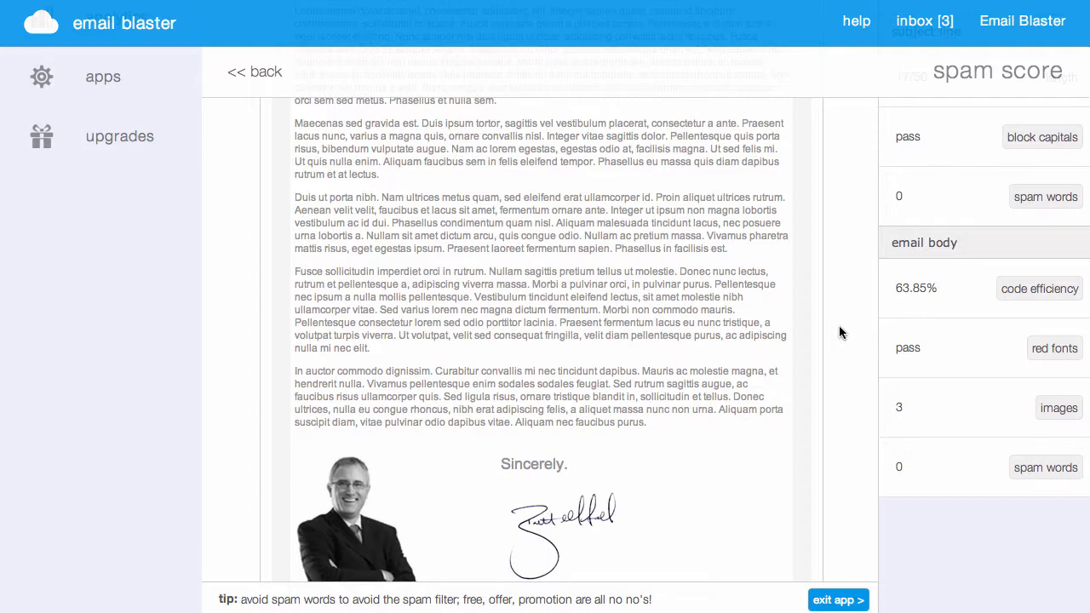
pyautogui.moveTo(941, 303)
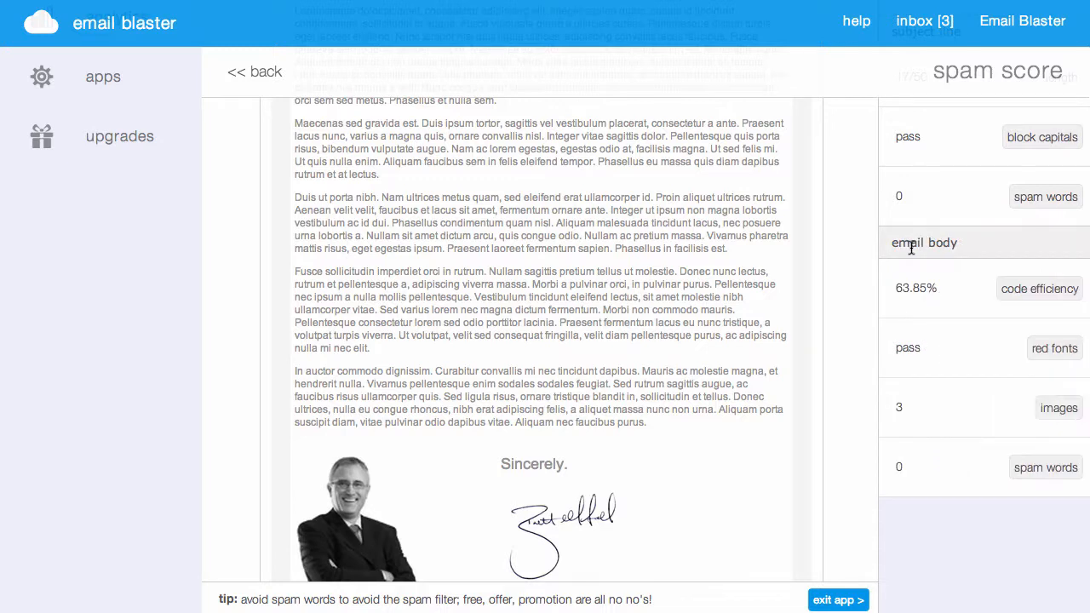
pyautogui.moveTo(906, 360)
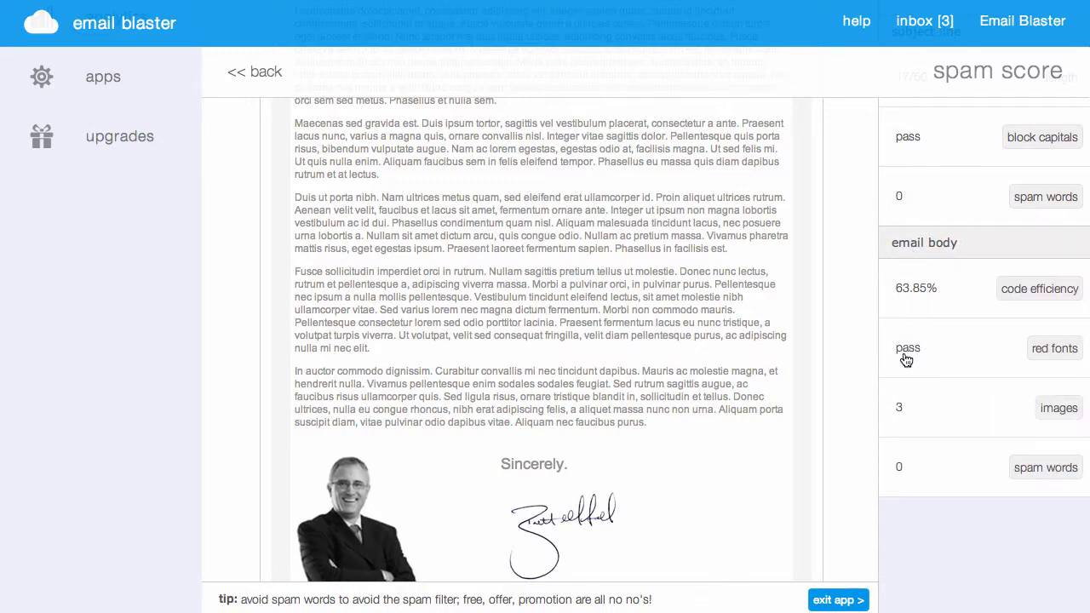
pyautogui.moveTo(927, 356)
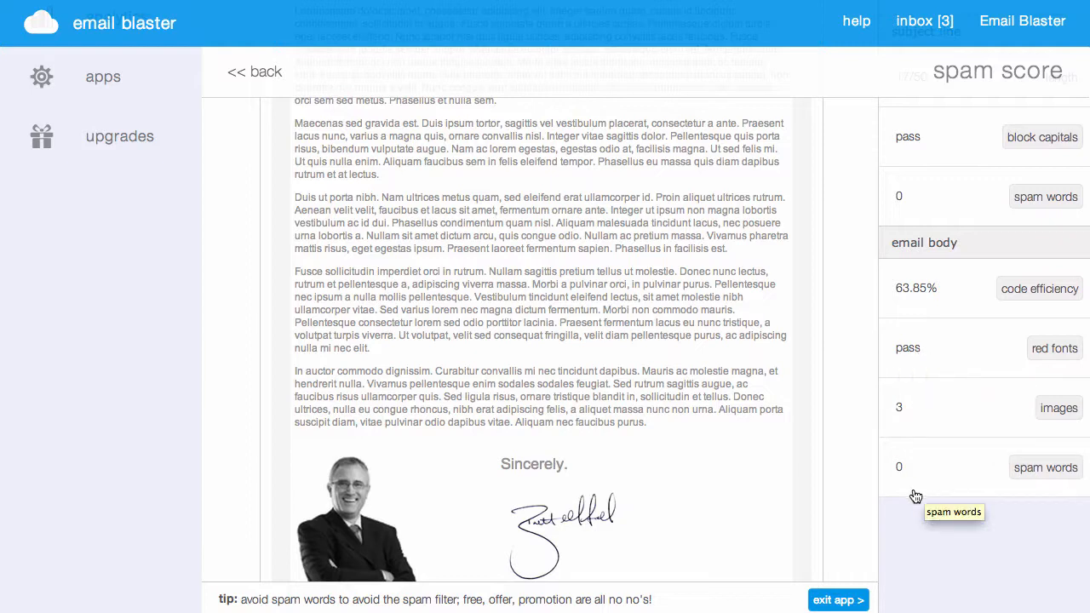
pyautogui.moveTo(903, 411)
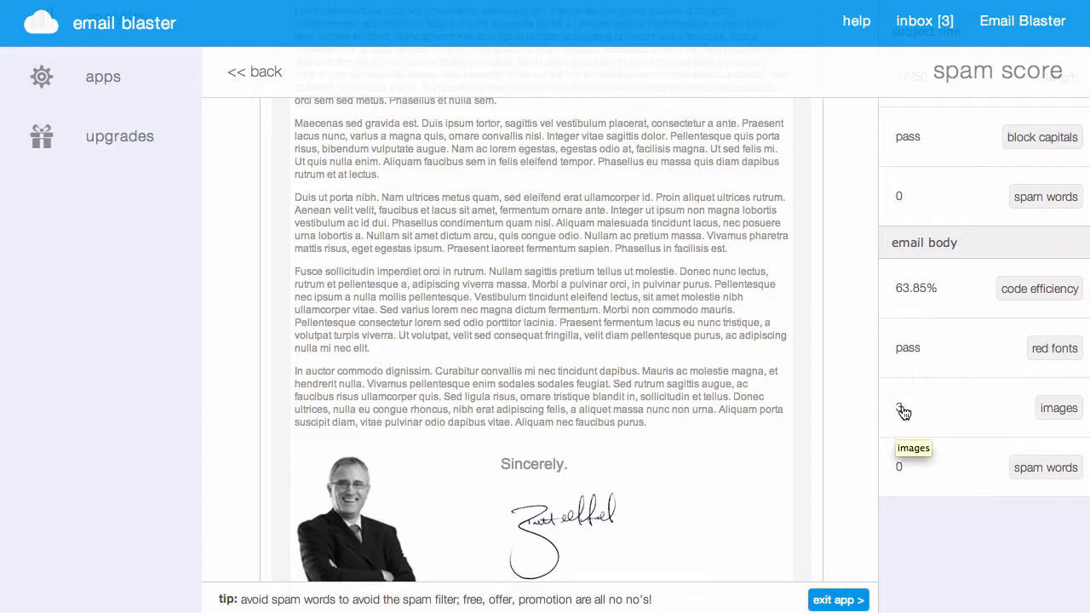
pyautogui.click(1060, 408)
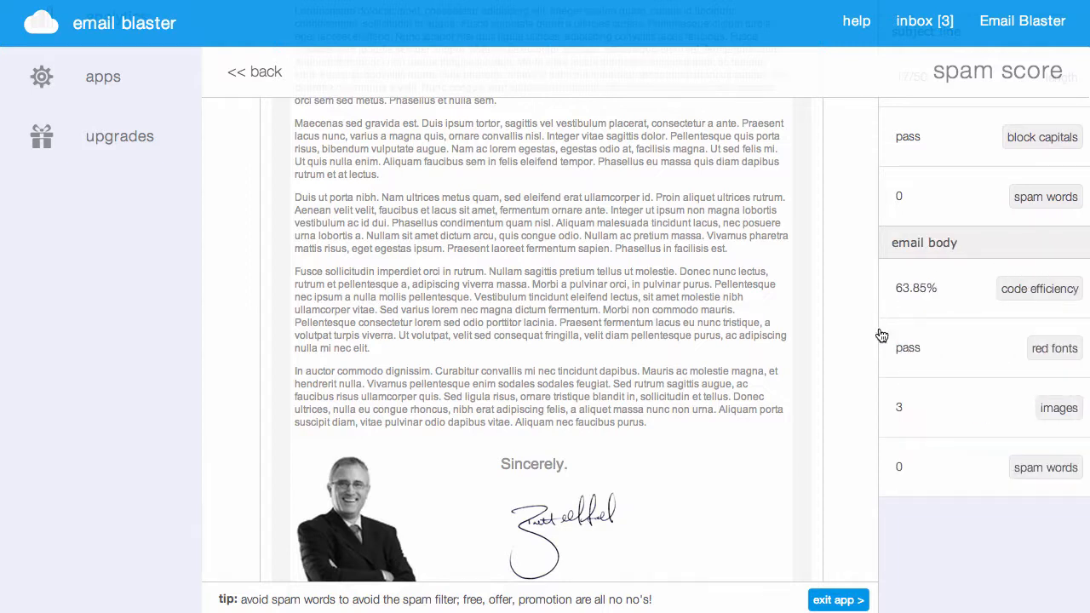
pyautogui.moveTo(920, 484)
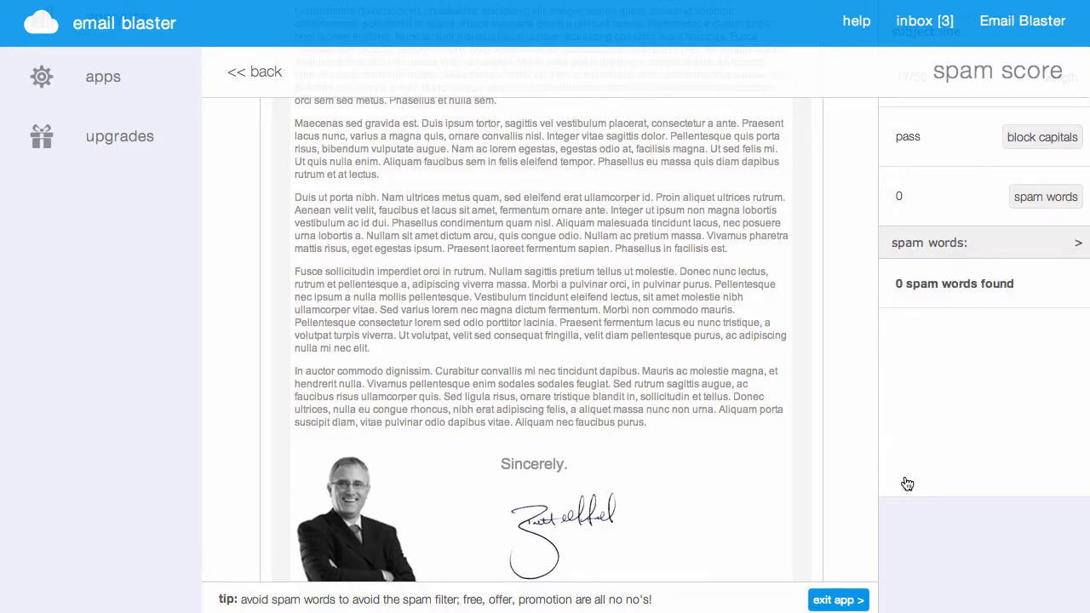
pyautogui.moveTo(903, 487)
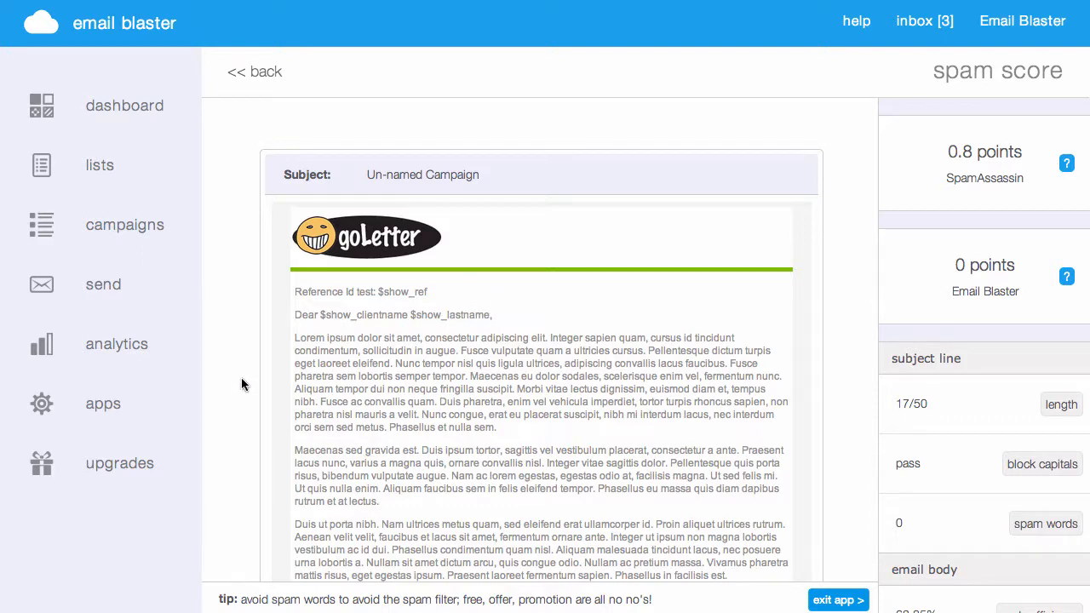
pyautogui.moveTo(240, 384)
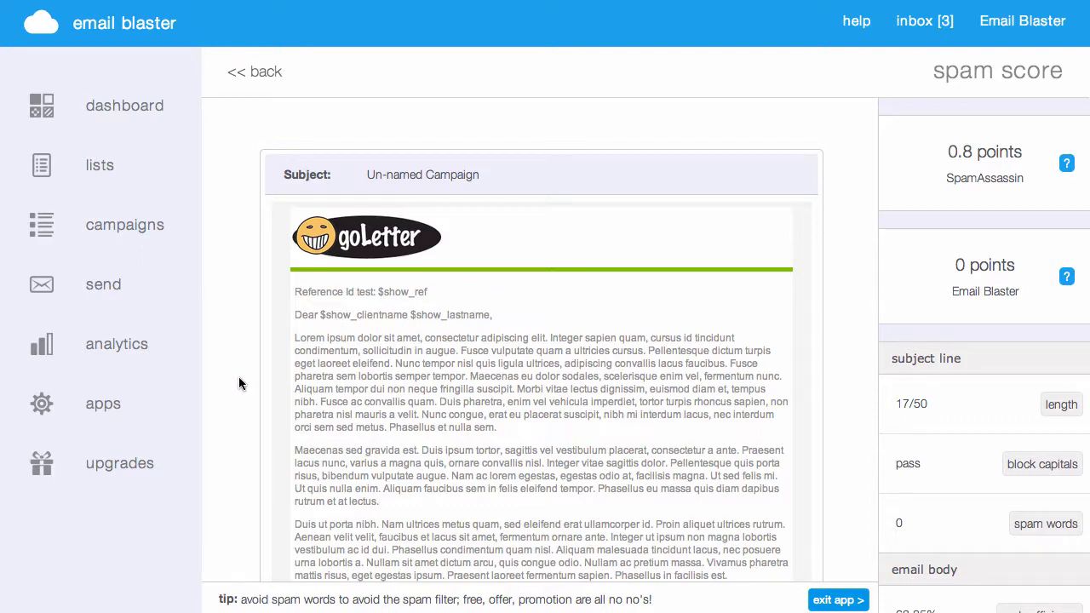
pyautogui.moveTo(694, 610)
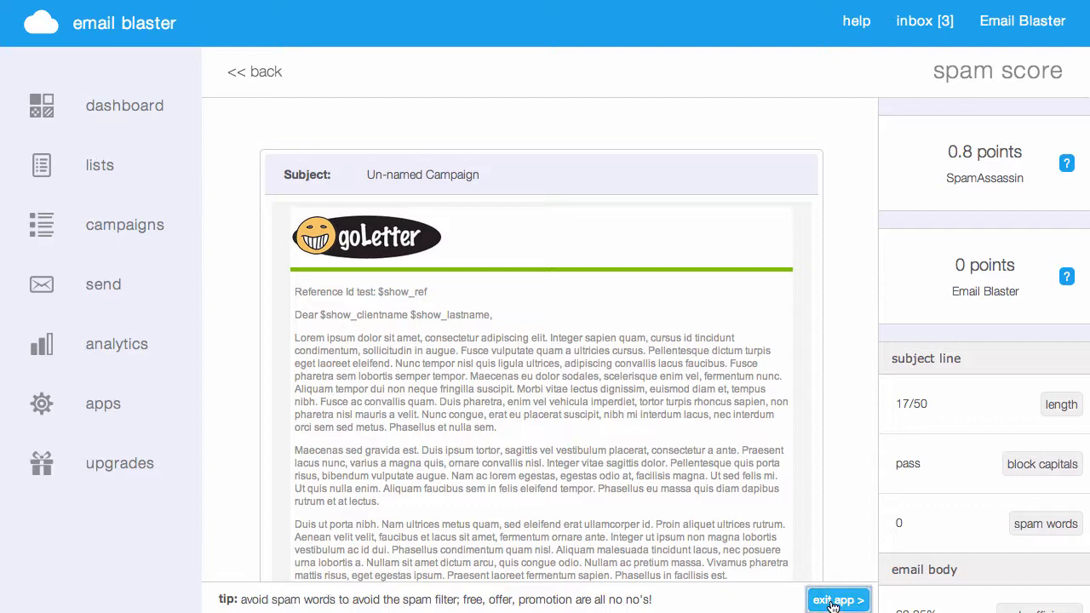
# Exit Spam Score and return to the My Apps page with all four apps
pyautogui.click(836, 600)
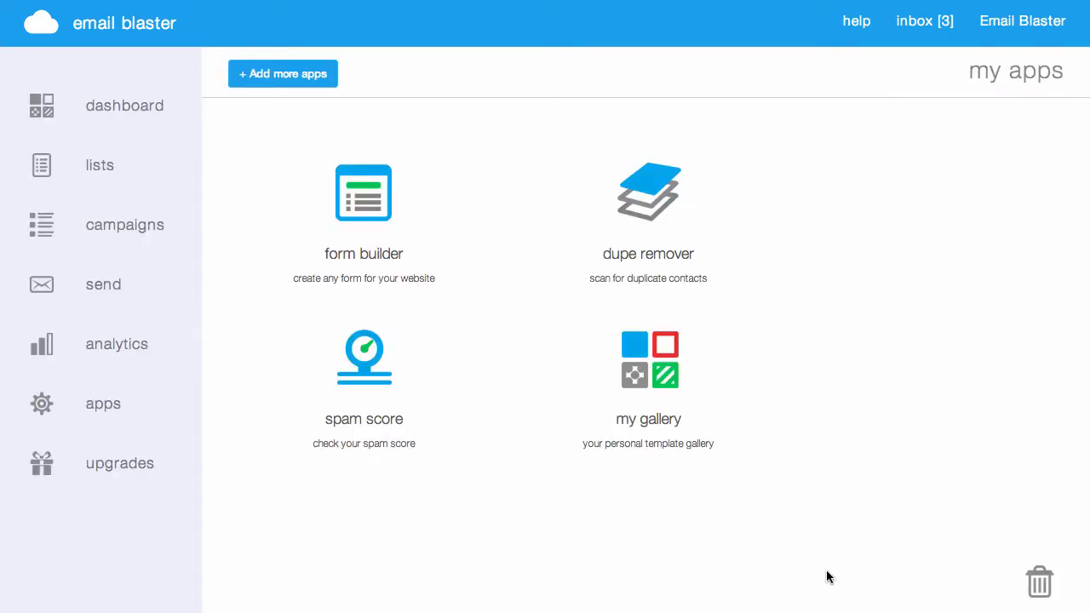